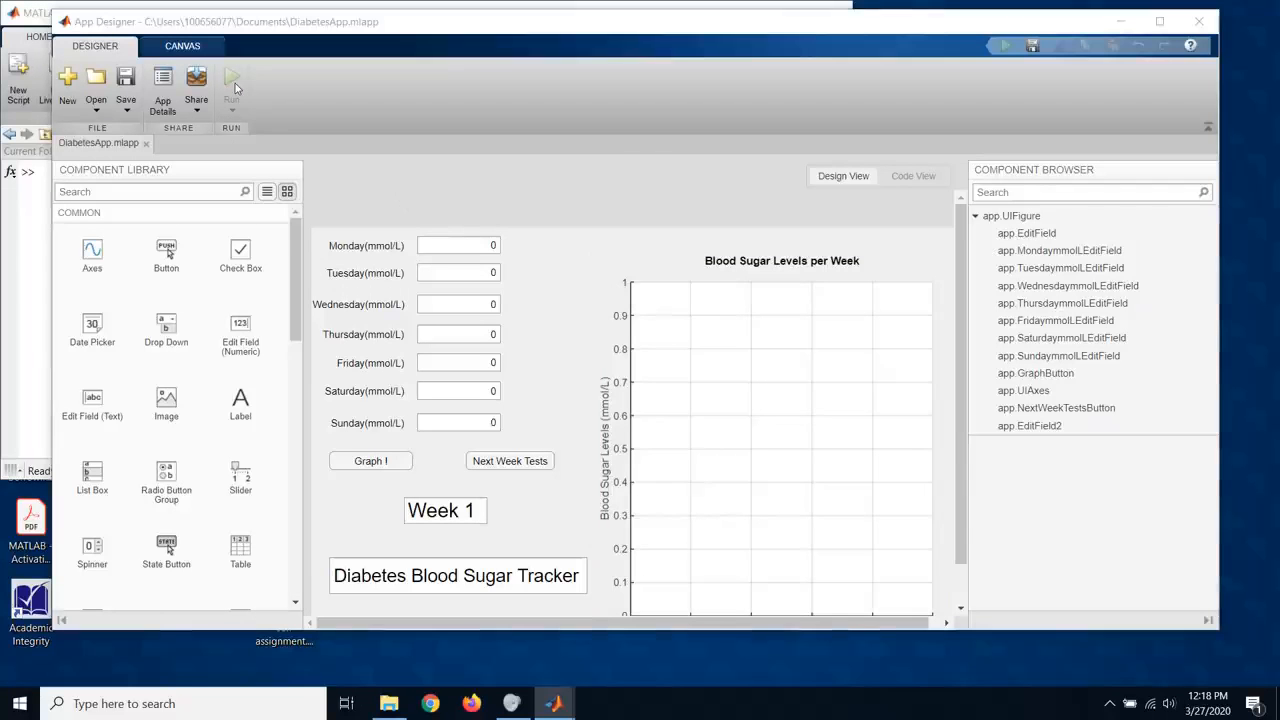
Step: Run the tracker app and enter week 1 readings, starting with 6 and 3.4
{"action": "left_click", "coordinate": [232, 78]}
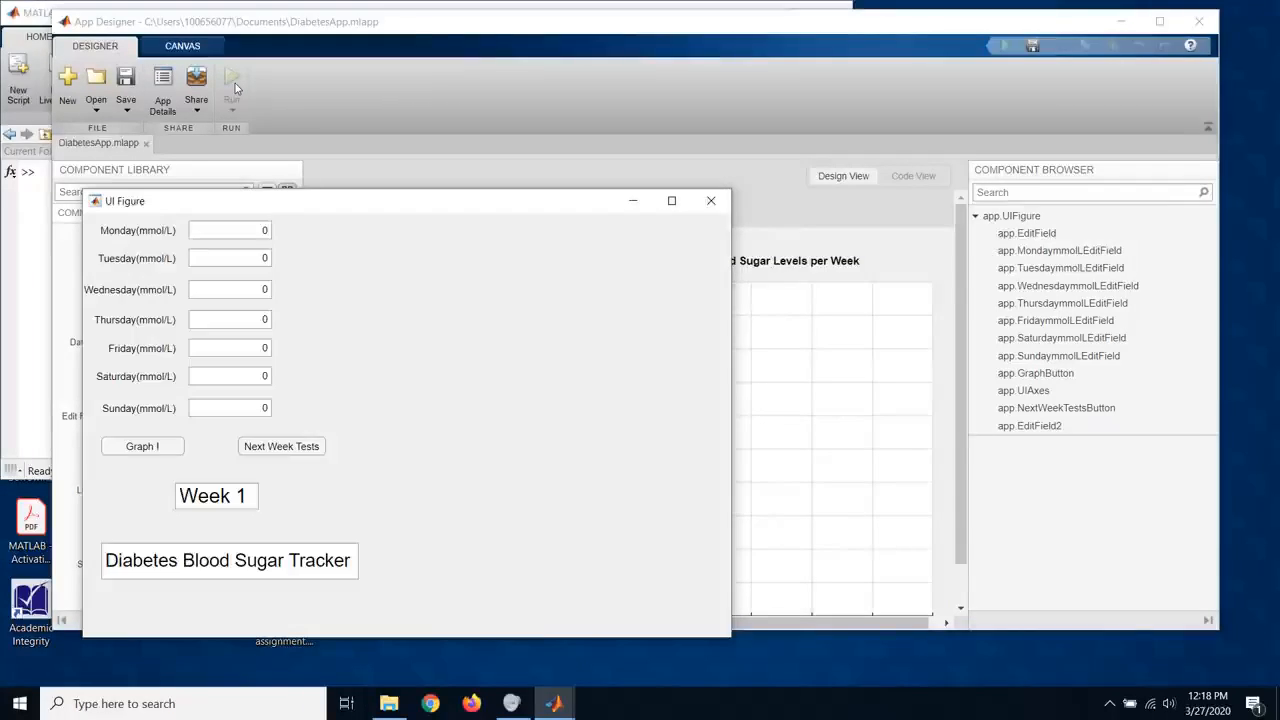
{"action": "left_click", "coordinate": [234, 80]}
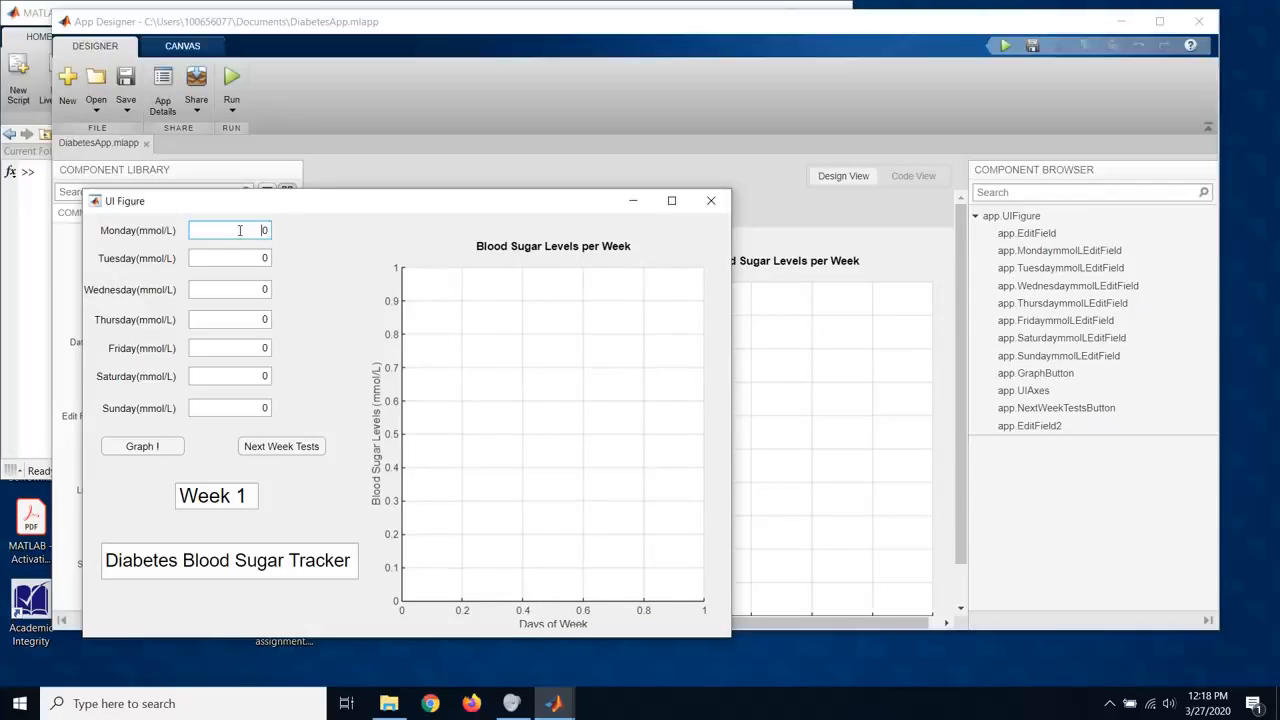
{"action": "type", "text": "6"}
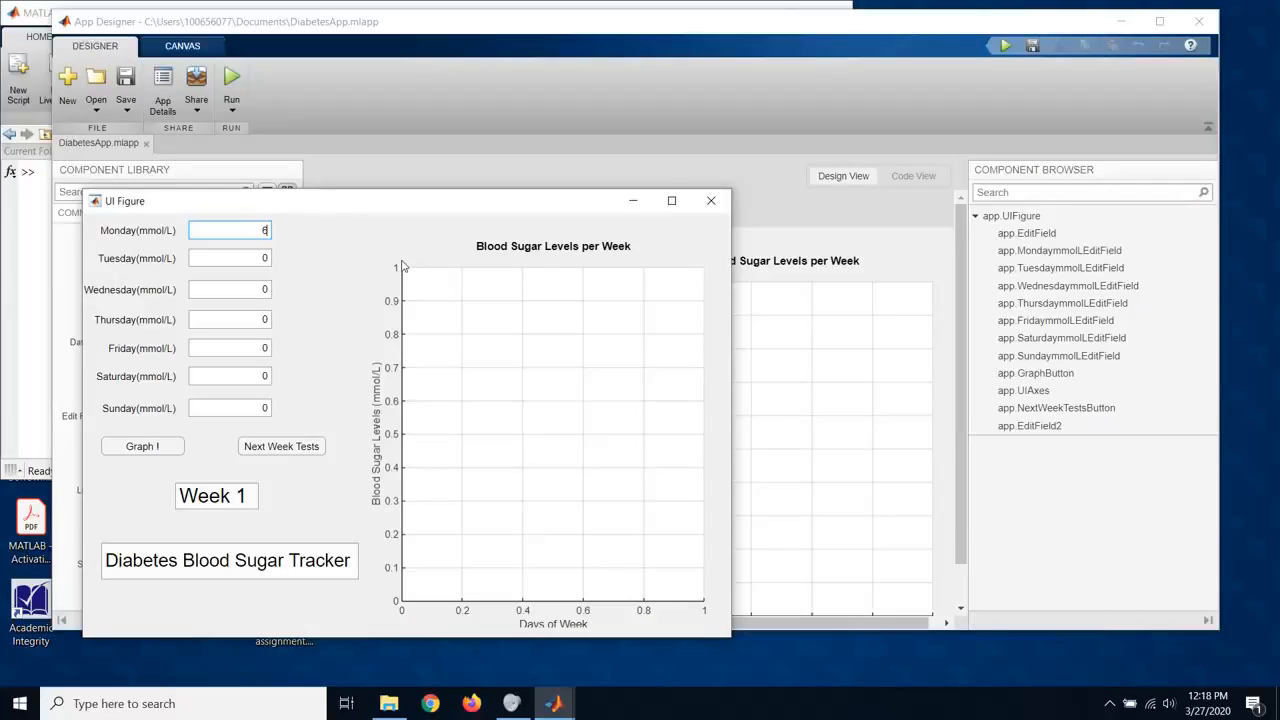
{"action": "type", "text": "3.4"}
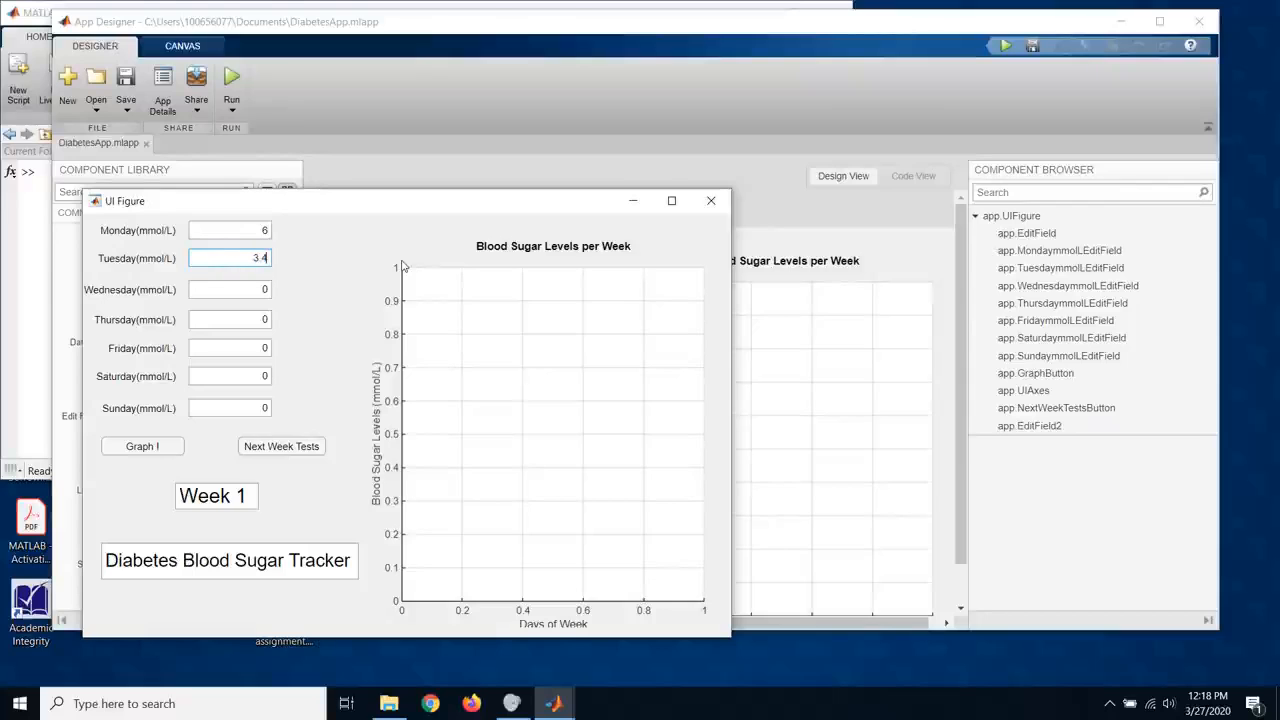
{"action": "left_click", "coordinate": [230, 319]}
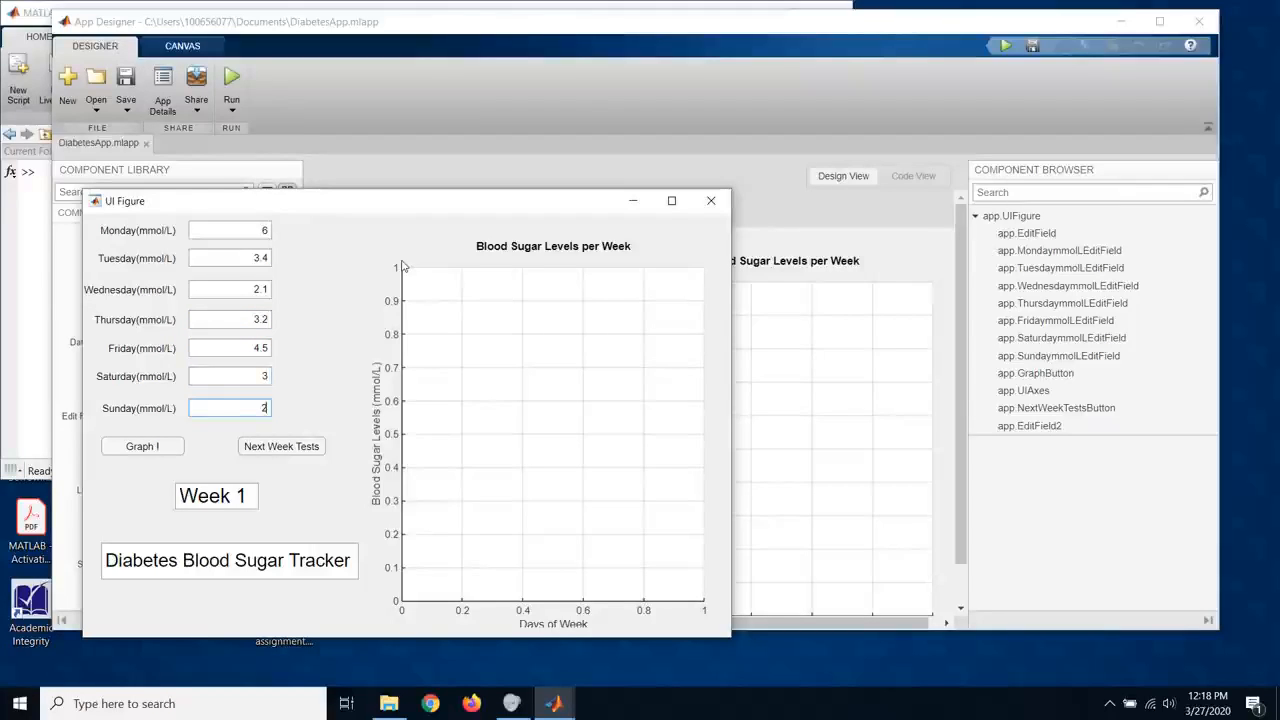
Step: Plot the week 1 readings as a Monday-to-Sunday line with Graph !
{"action": "left_click", "coordinate": [142, 446]}
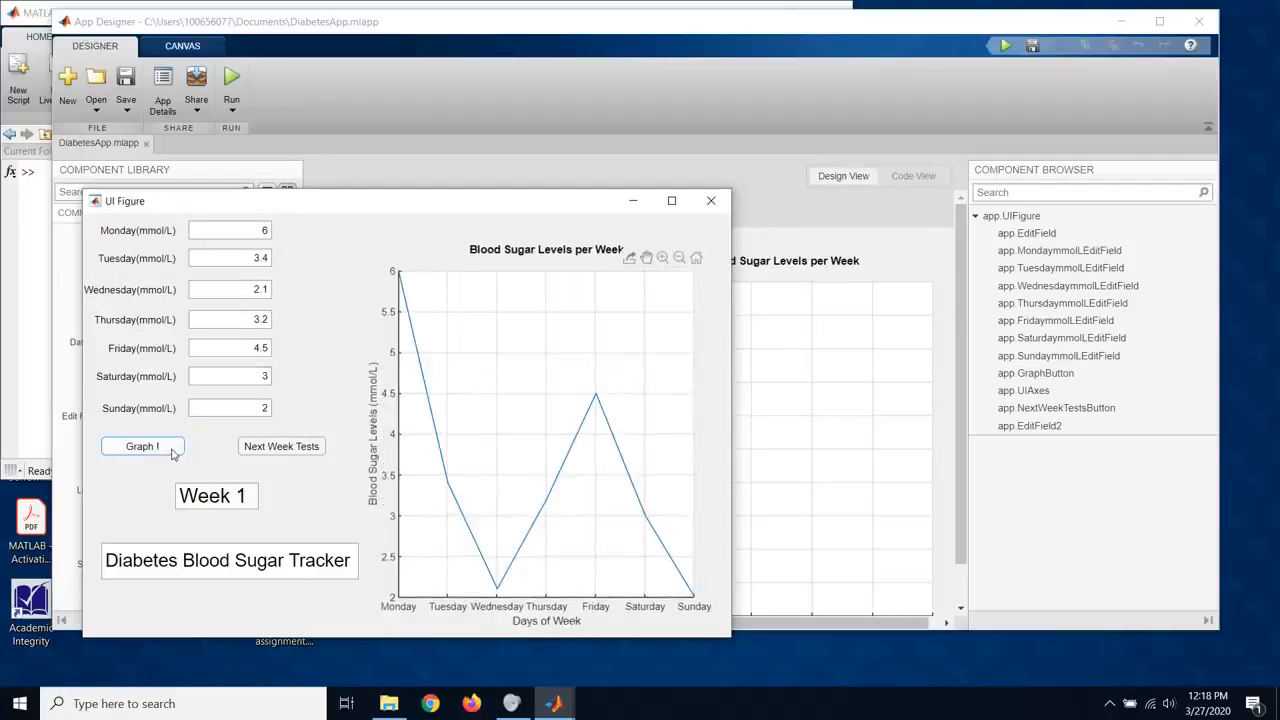
{"action": "mouse_move", "coordinate": [386, 551]}
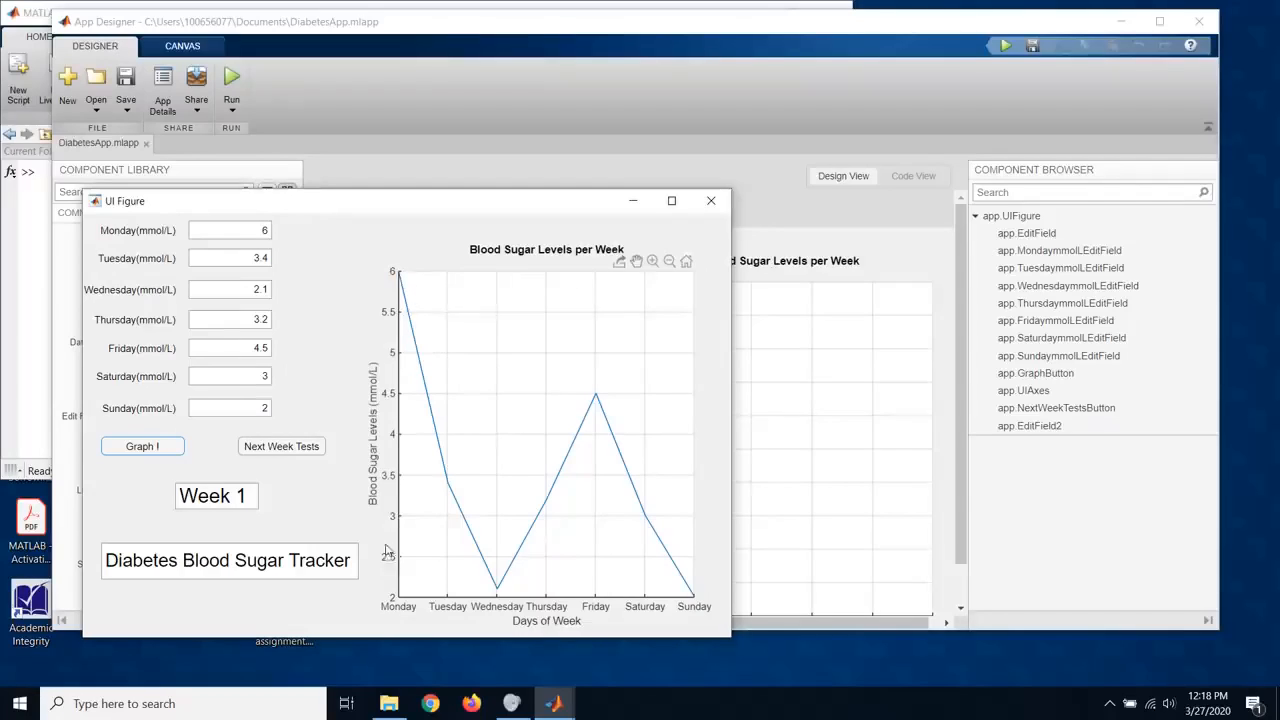
{"action": "mouse_move", "coordinate": [455, 366]}
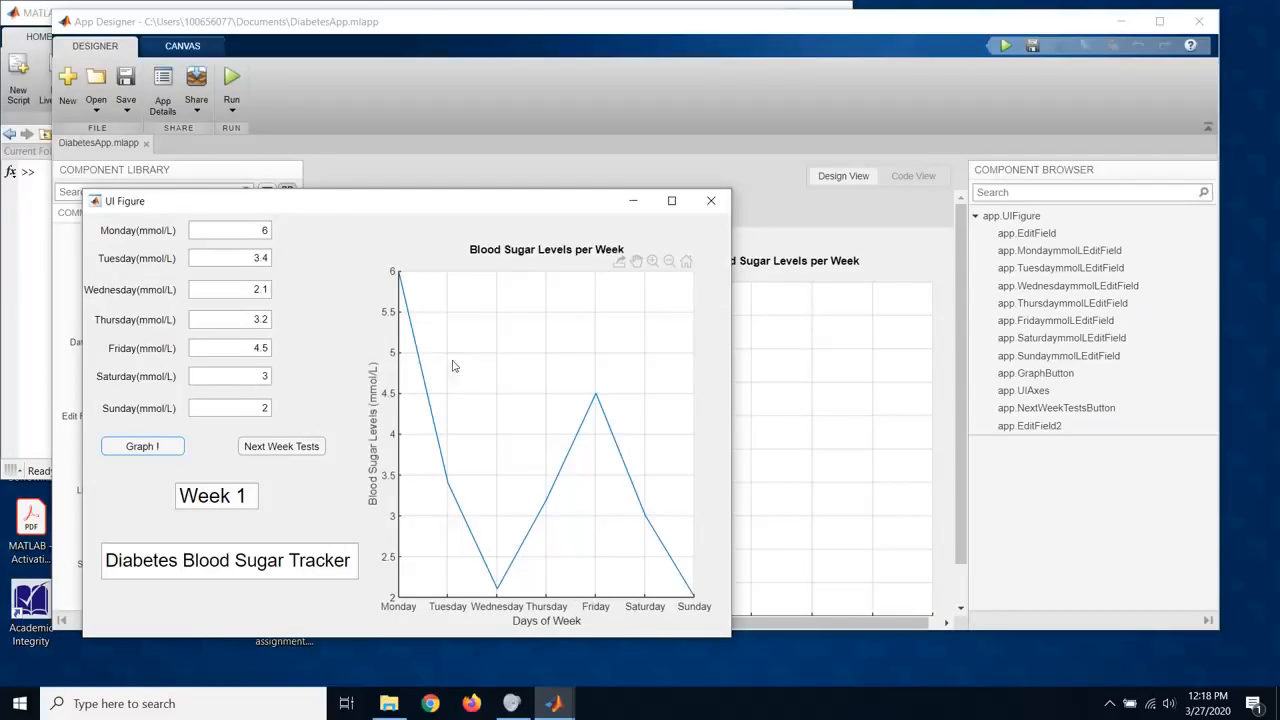
{"action": "mouse_move", "coordinate": [502, 665]}
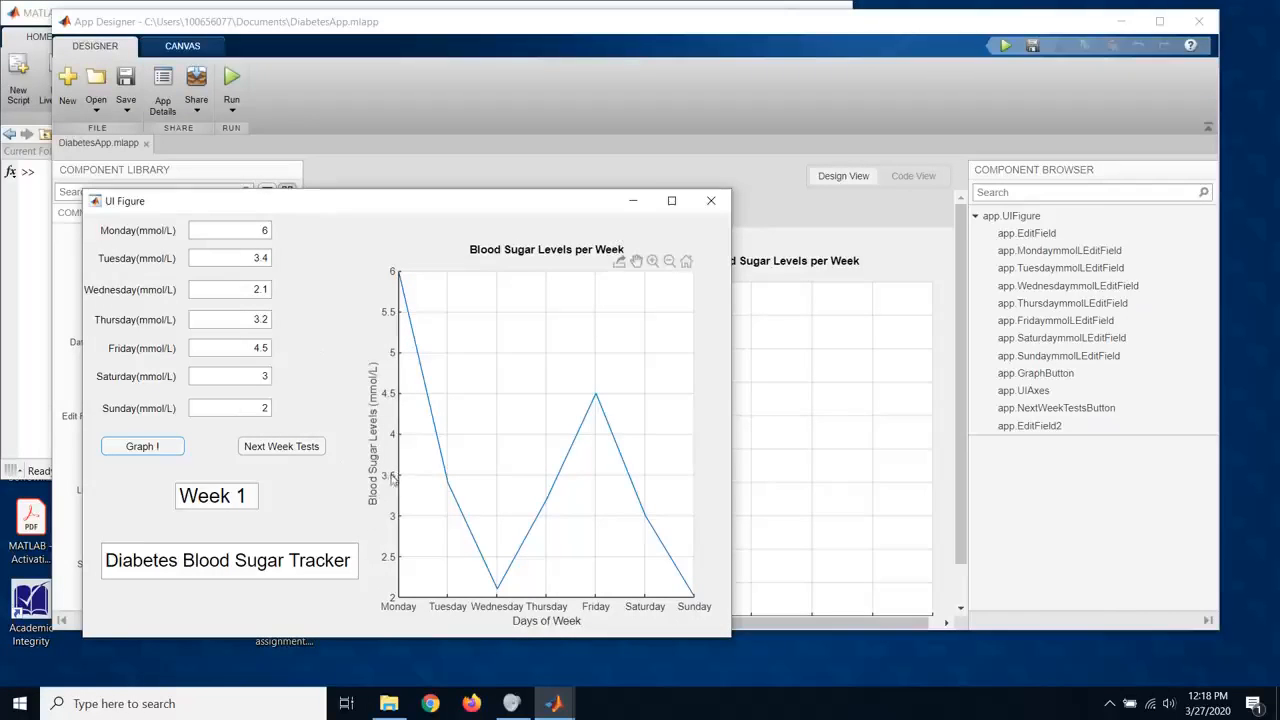
{"action": "mouse_move", "coordinate": [405, 425]}
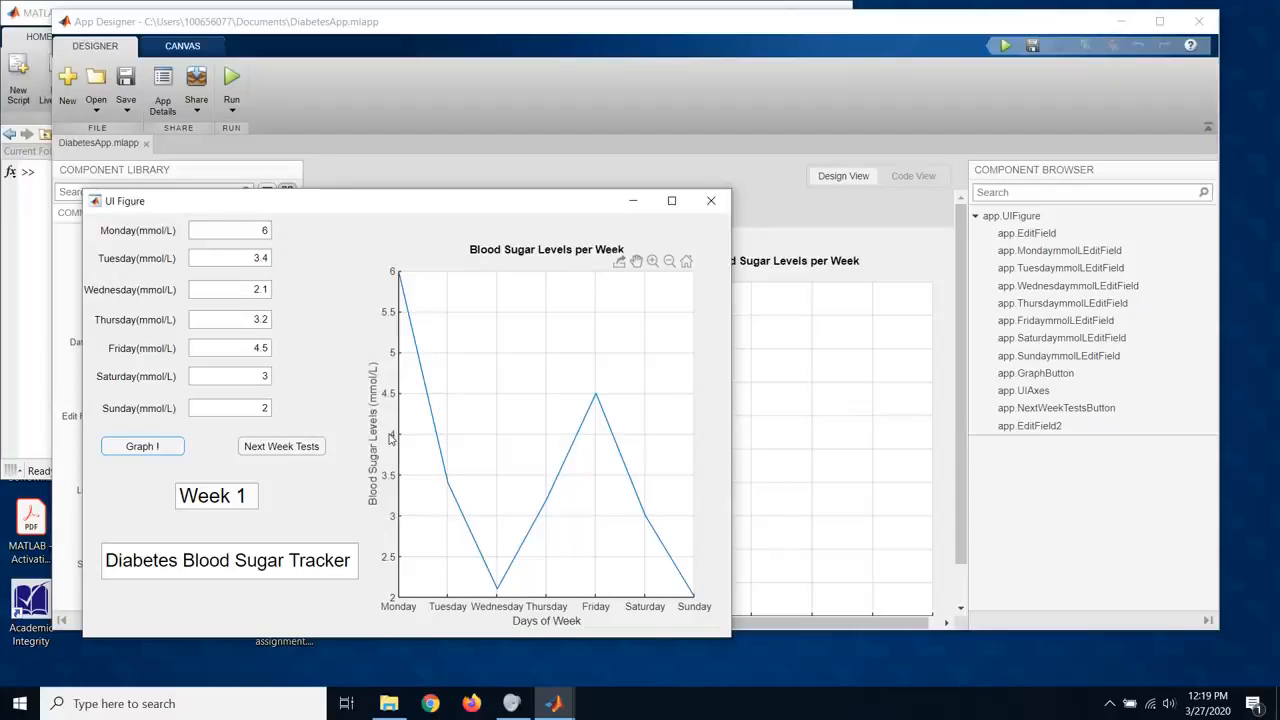
{"action": "mouse_move", "coordinate": [390, 458]}
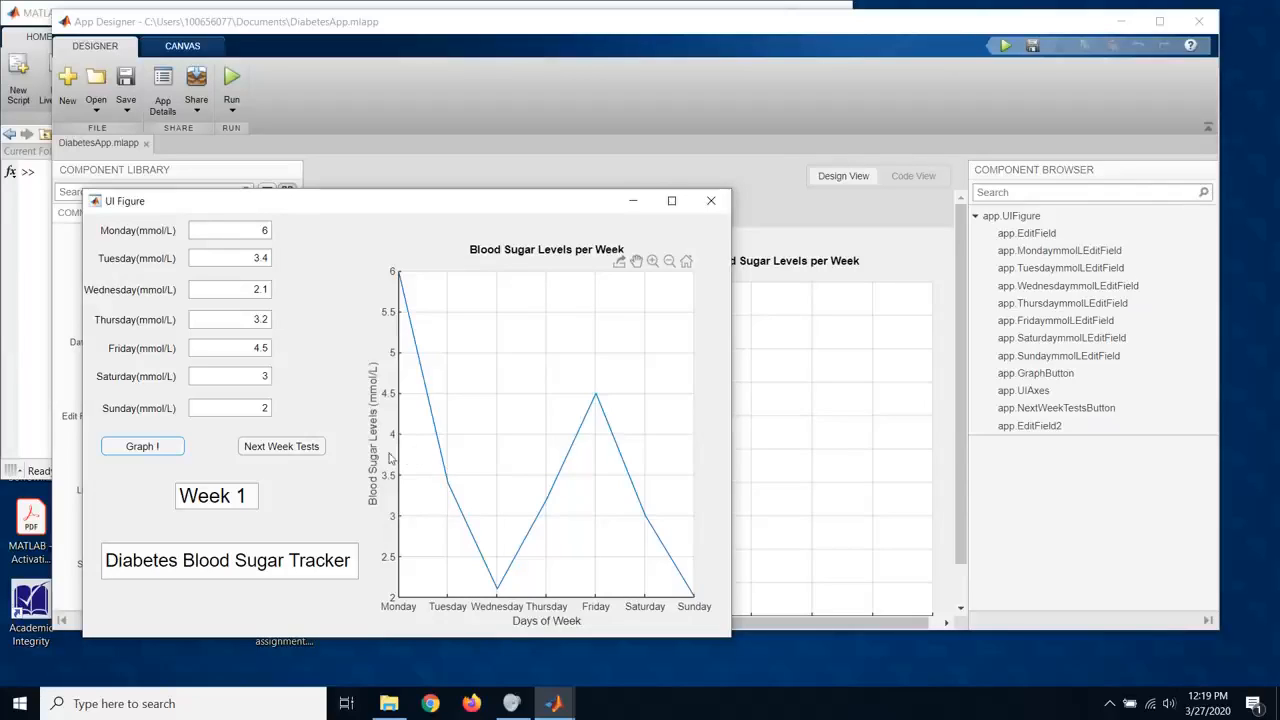
{"action": "mouse_move", "coordinate": [430, 465]}
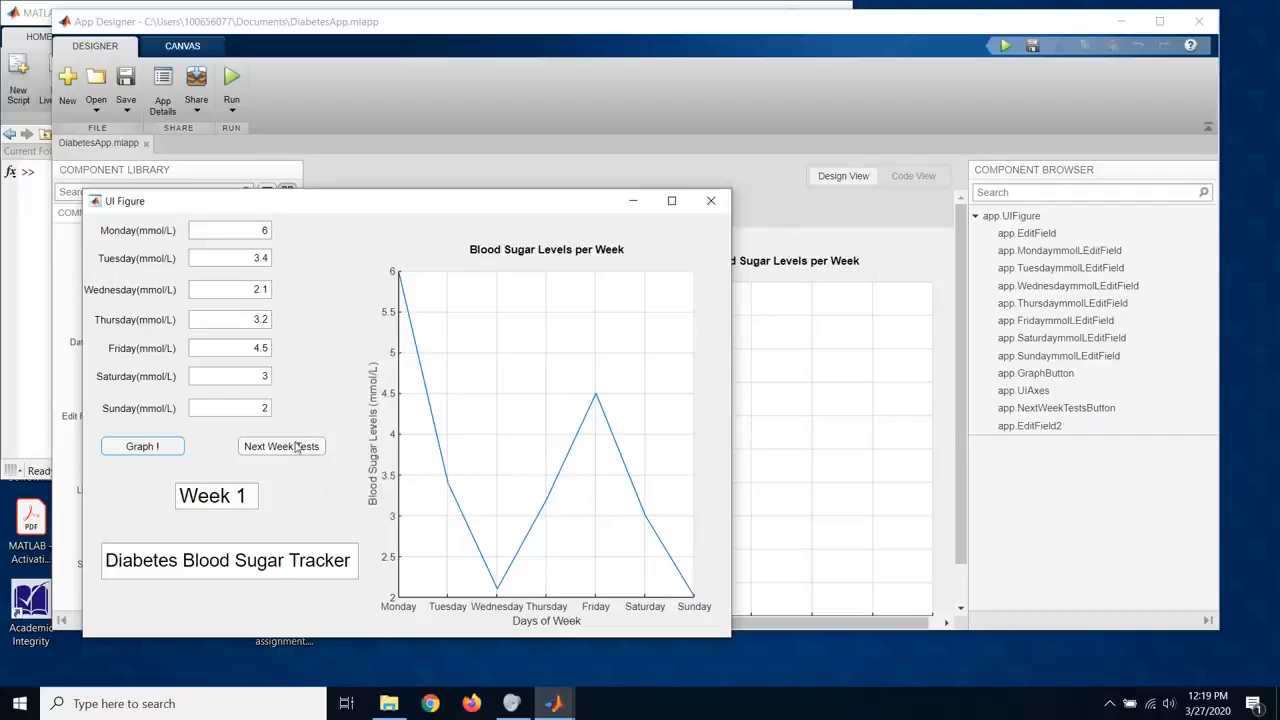
{"action": "mouse_move", "coordinate": [292, 463]}
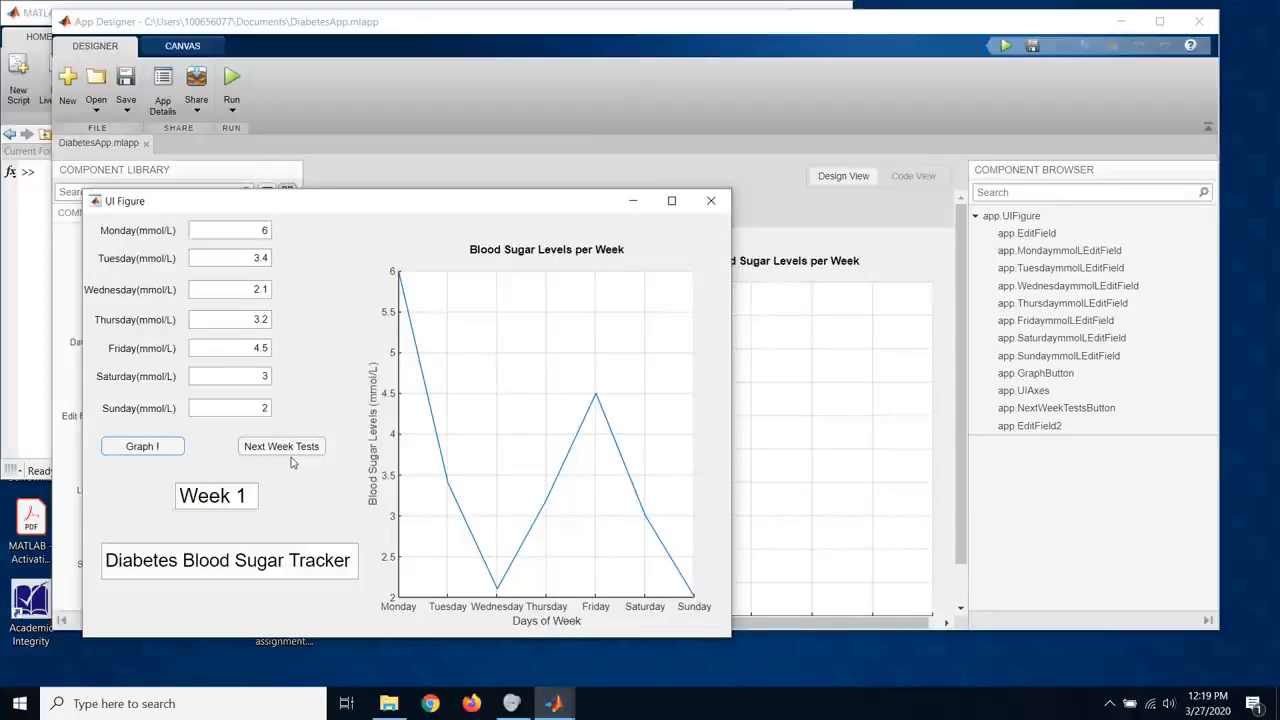
Step: Advance to Week 2 with Next Week Tests to enter readings 3, 2, 4, 5, 6, 2, 1
{"action": "left_click", "coordinate": [281, 446]}
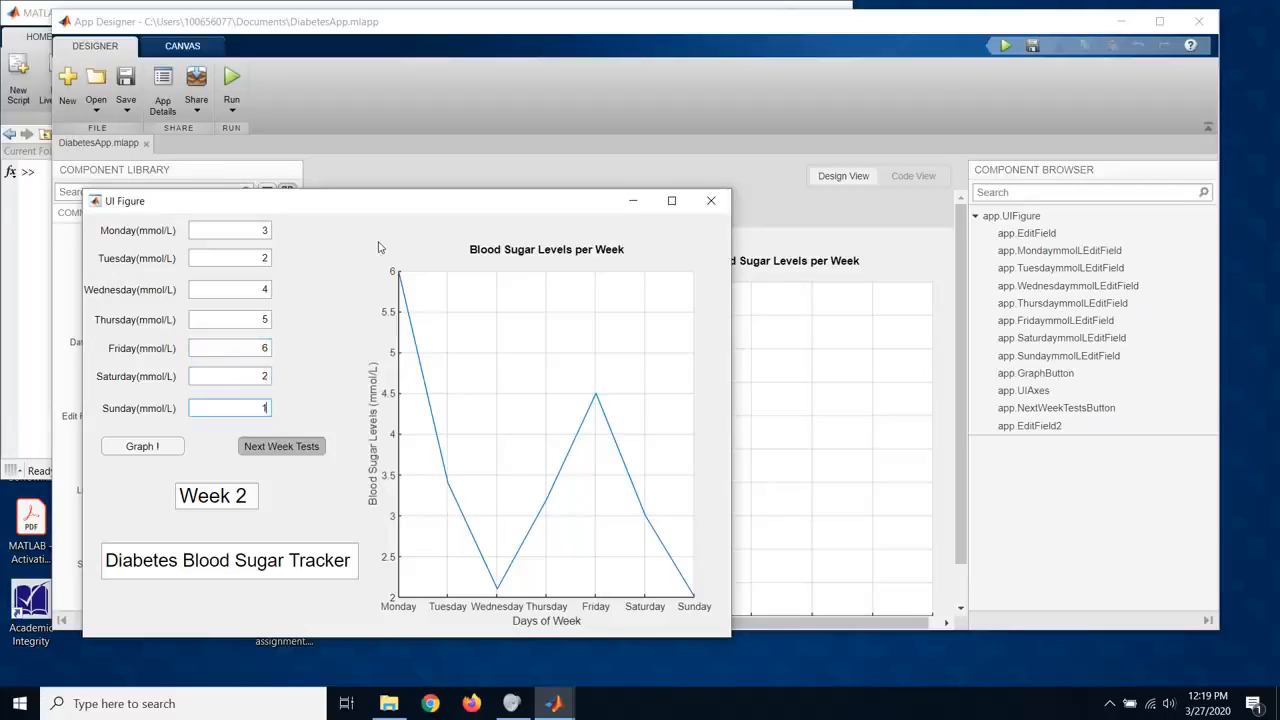
{"action": "mouse_move", "coordinate": [172, 452]}
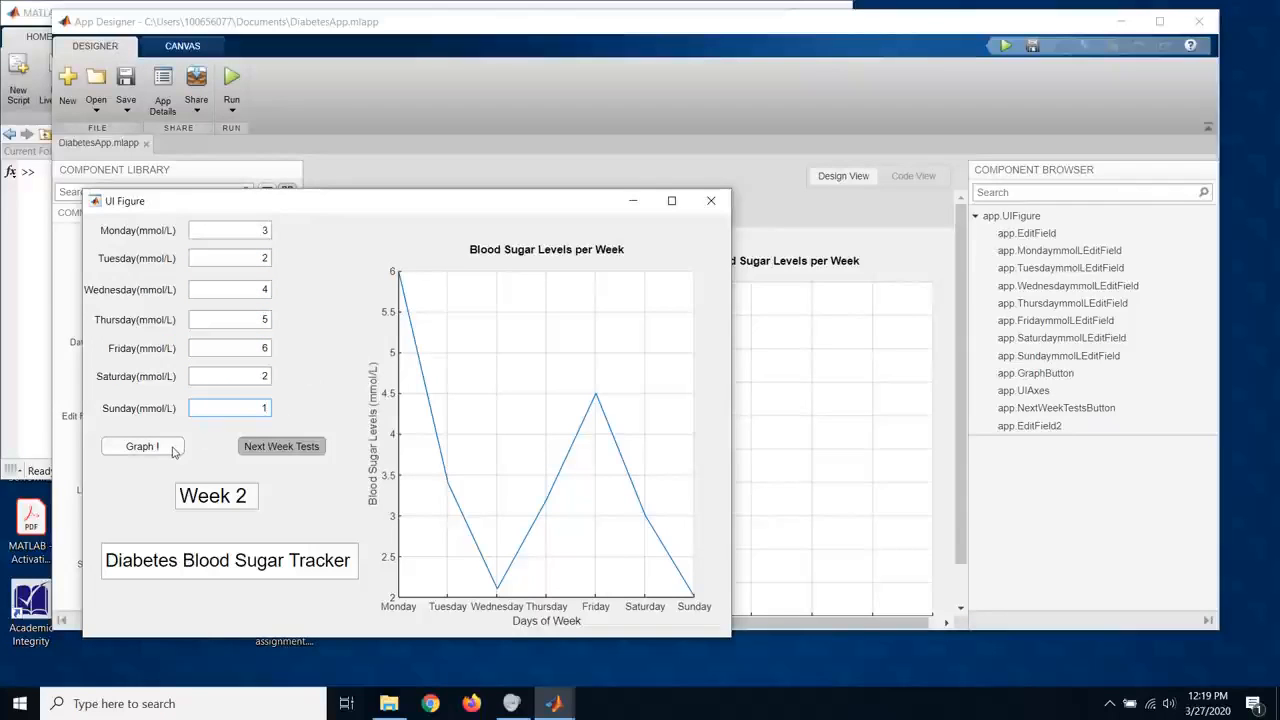
Step: Plot week 2 alongside week 1 and the average, then inspect Monday's average data tip
{"action": "left_click", "coordinate": [142, 446]}
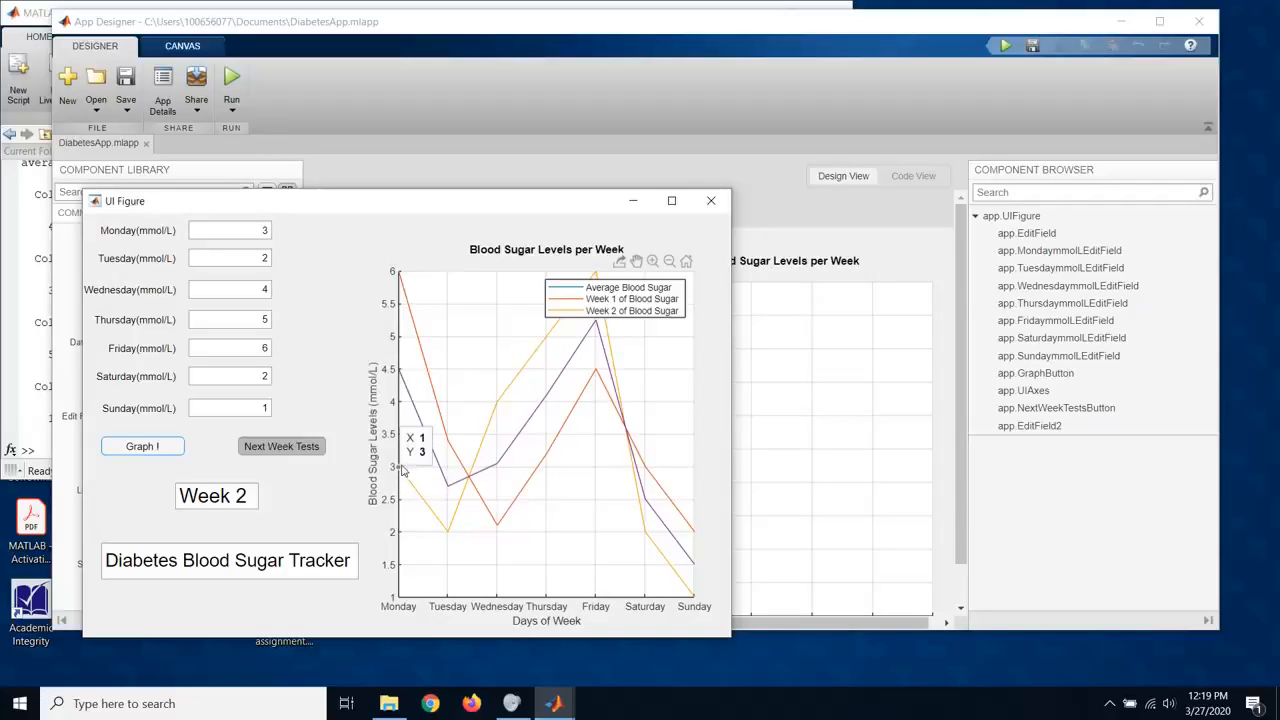
{"action": "mouse_move", "coordinate": [433, 457]}
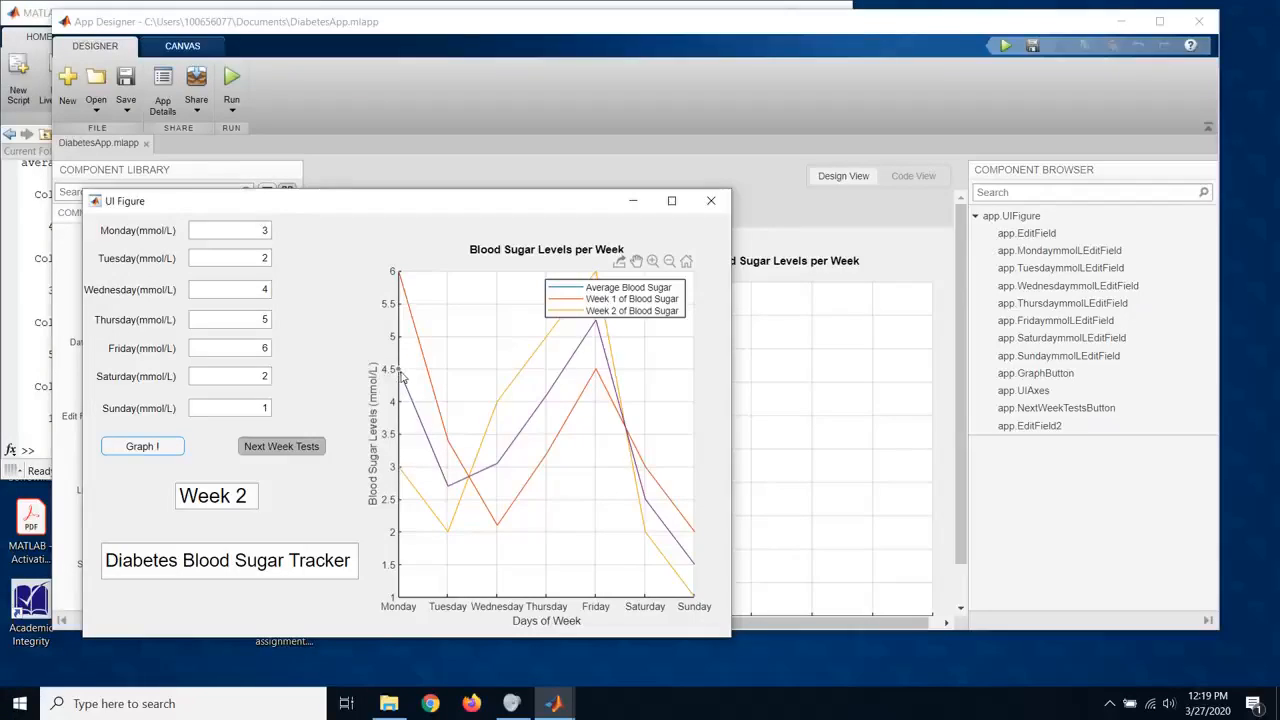
{"action": "left_click", "coordinate": [398, 370]}
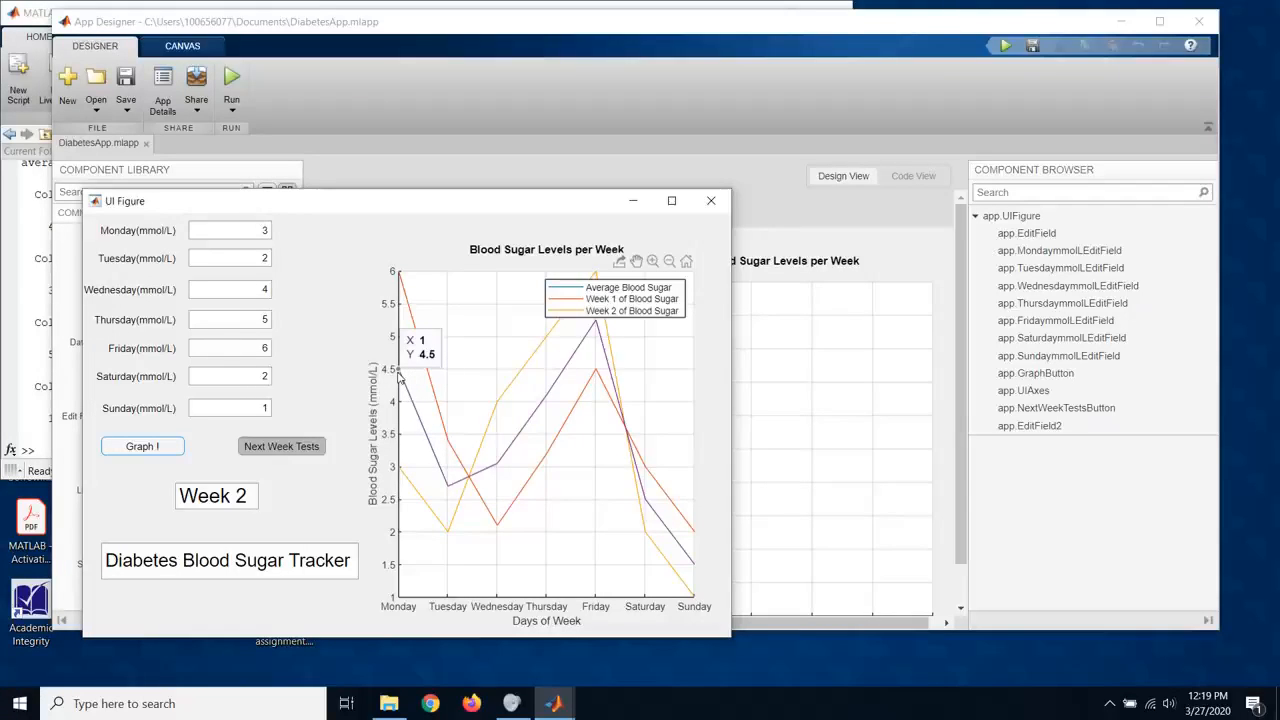
{"action": "mouse_move", "coordinate": [432, 344]}
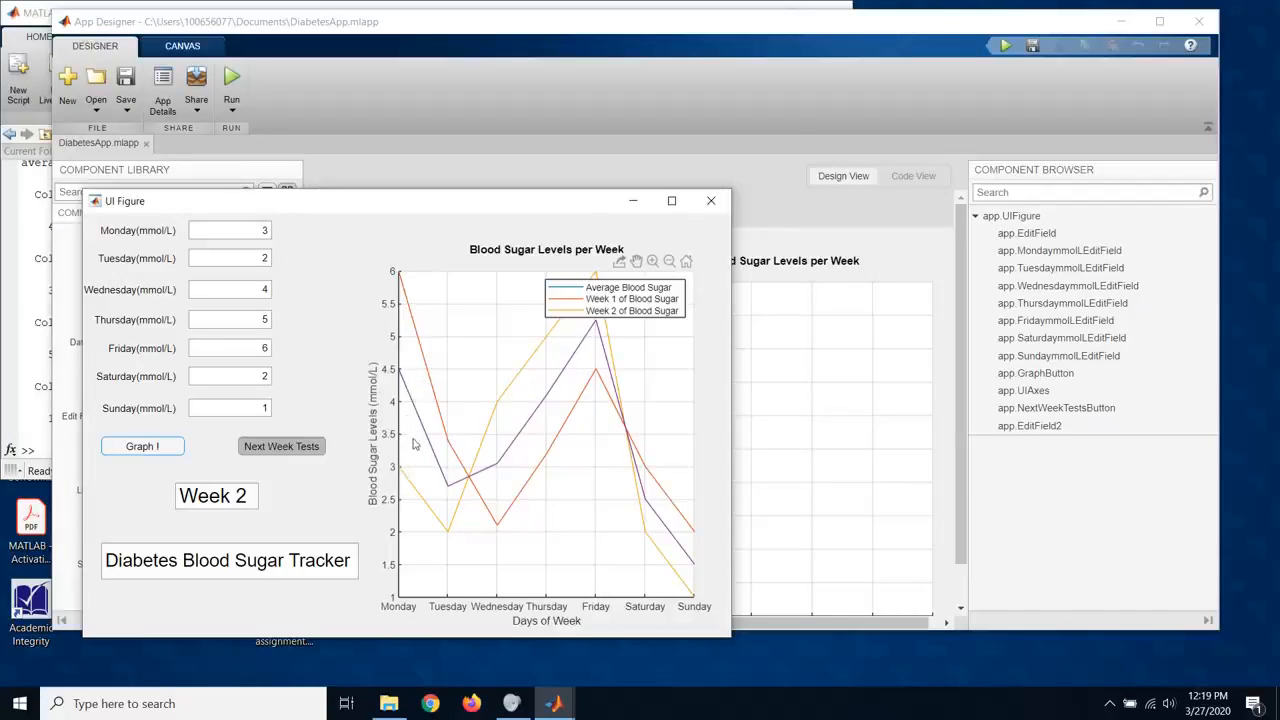
{"action": "mouse_move", "coordinate": [528, 544]}
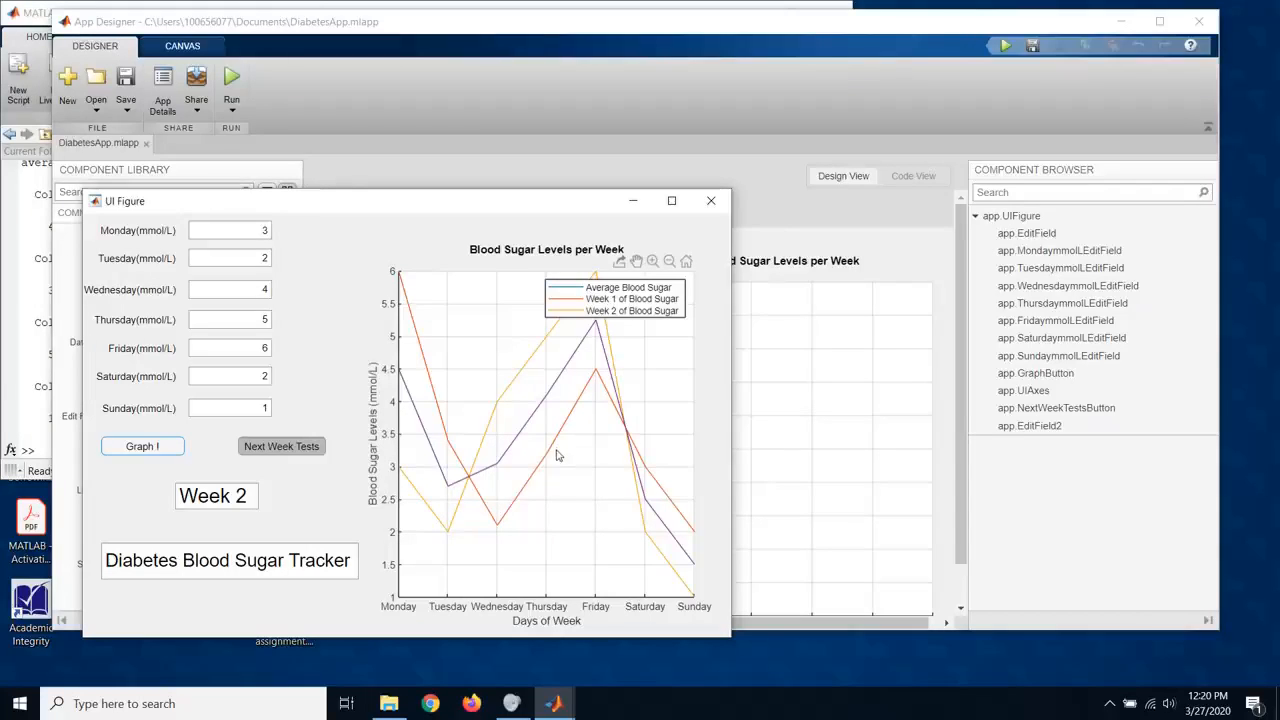
{"action": "triple_click", "coordinate": [228, 561]}
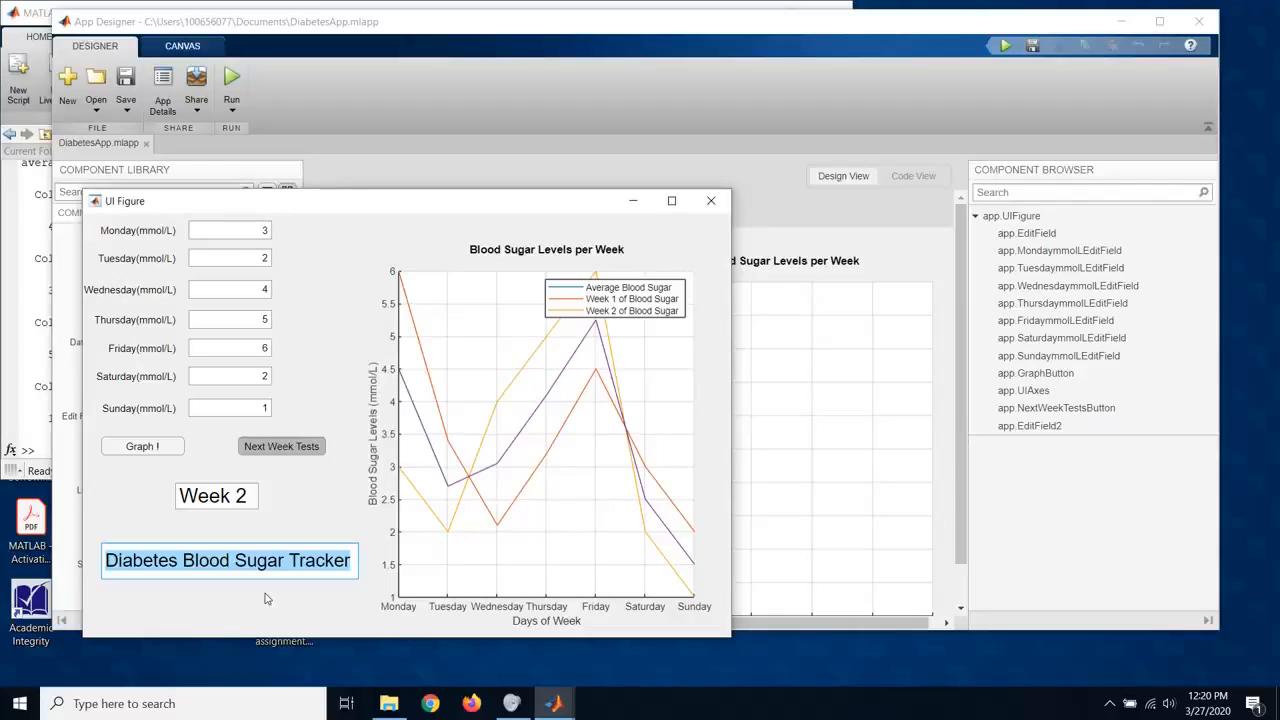
{"action": "mouse_move", "coordinate": [430, 347]}
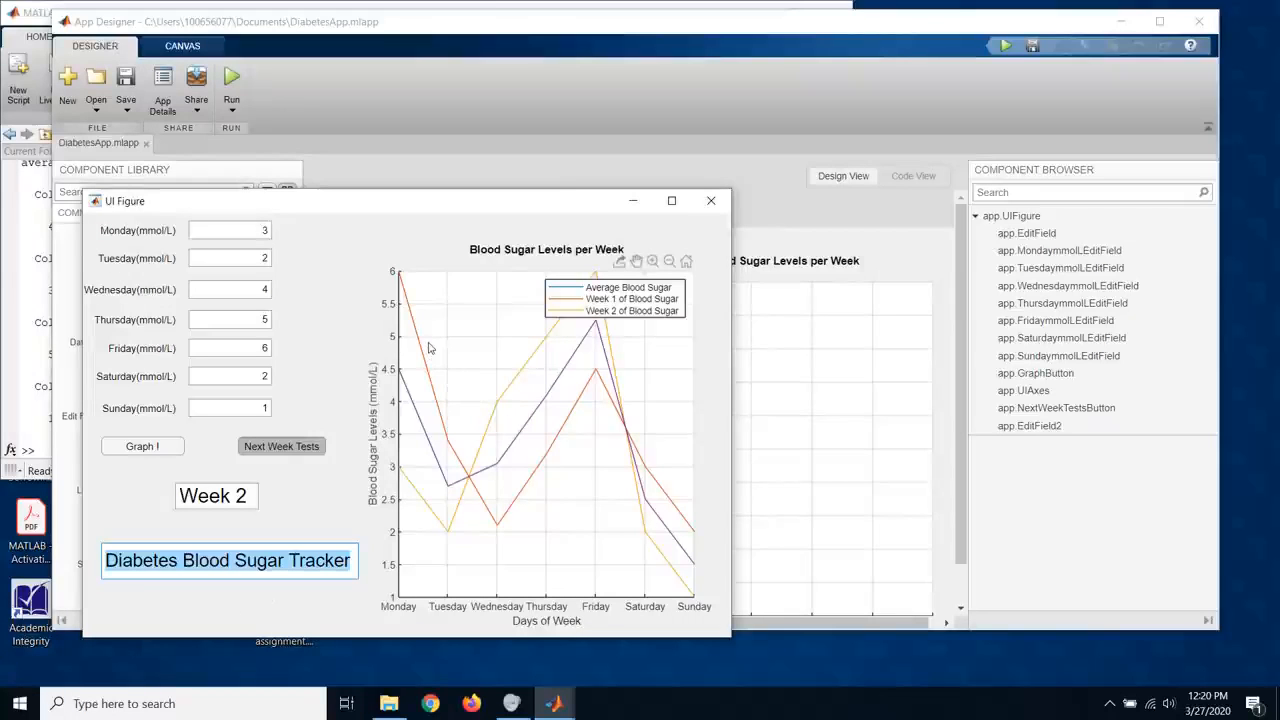
{"action": "mouse_move", "coordinate": [400, 280]}
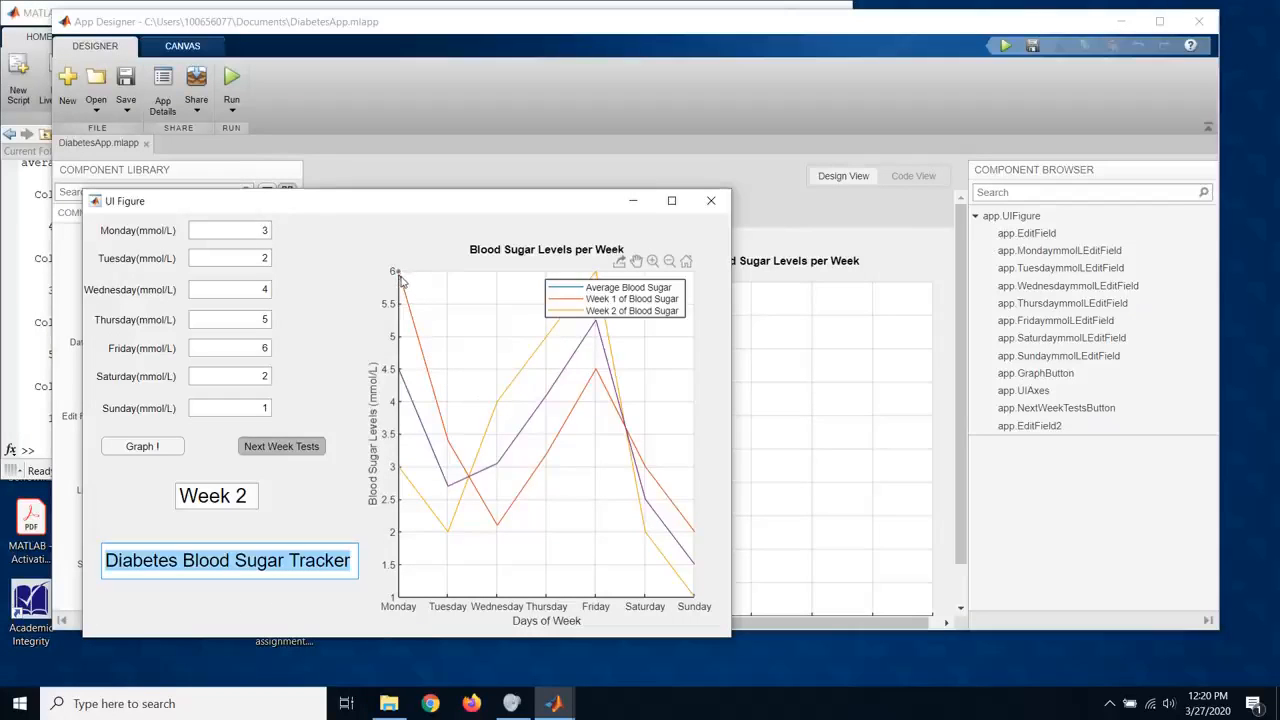
{"action": "mouse_move", "coordinate": [511, 518]}
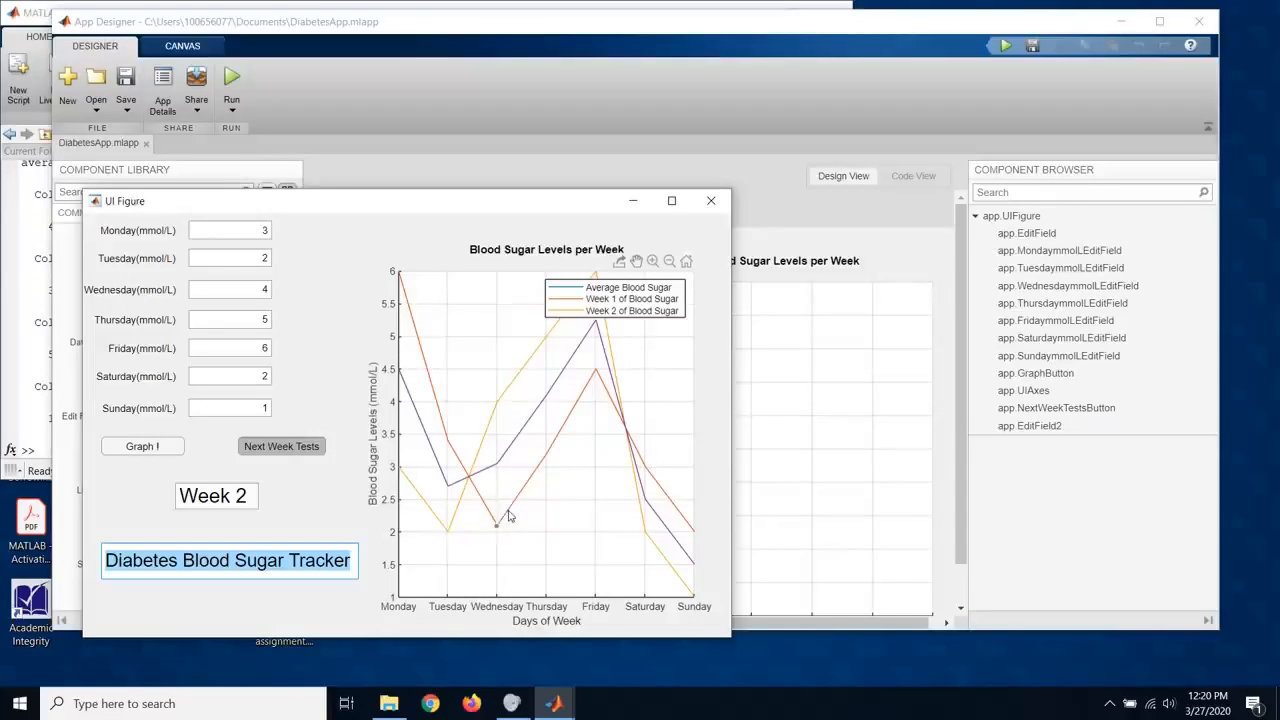
{"action": "left_click", "coordinate": [497, 528]}
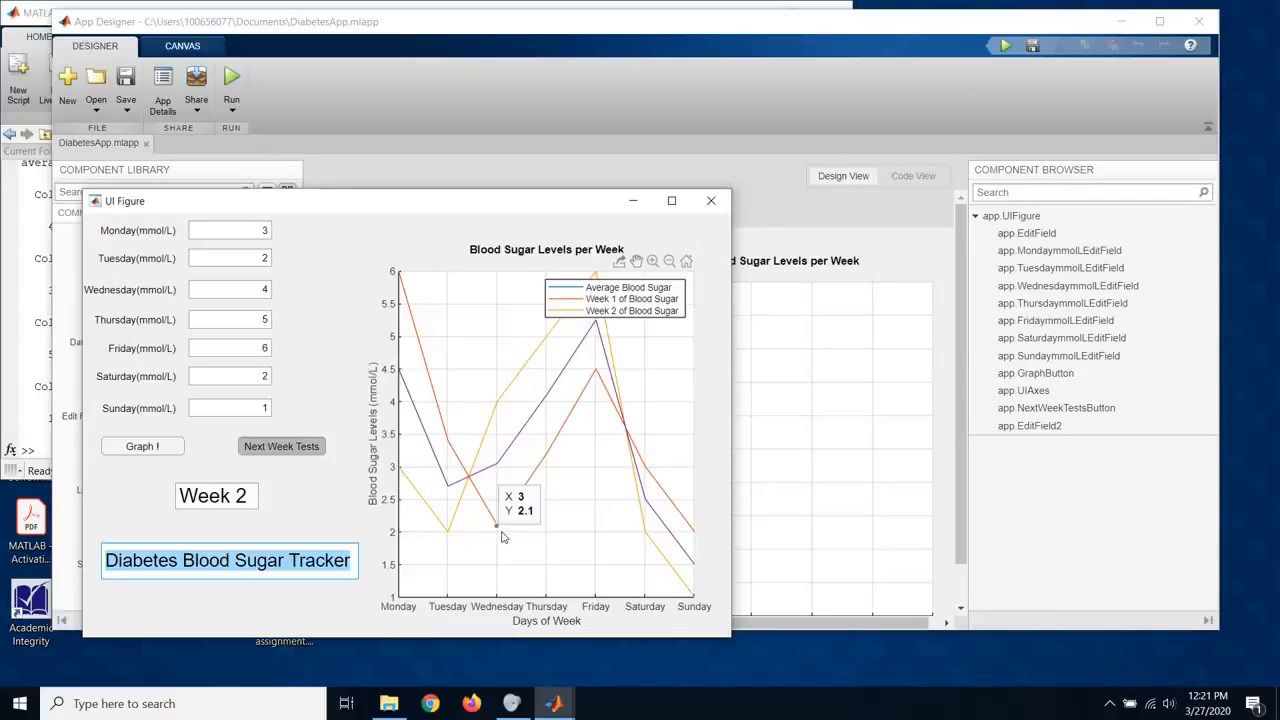
{"action": "mouse_move", "coordinate": [502, 563]}
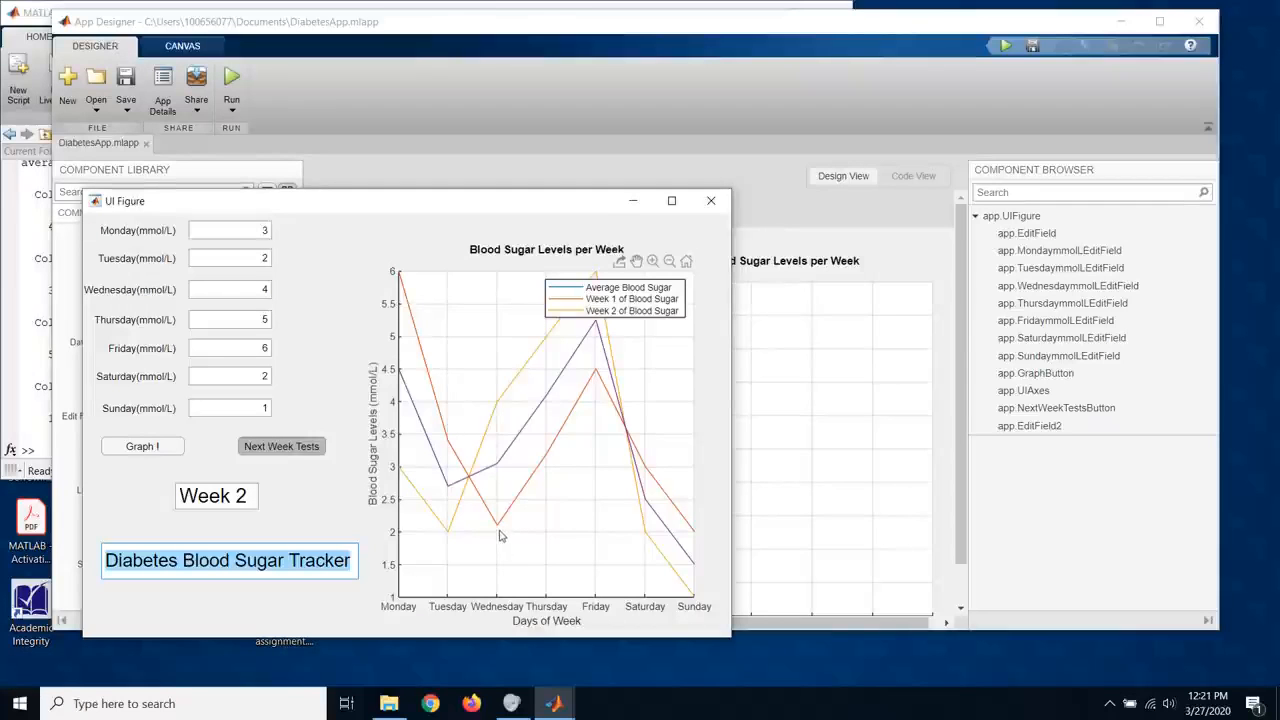
{"action": "left_click", "coordinate": [499, 529]}
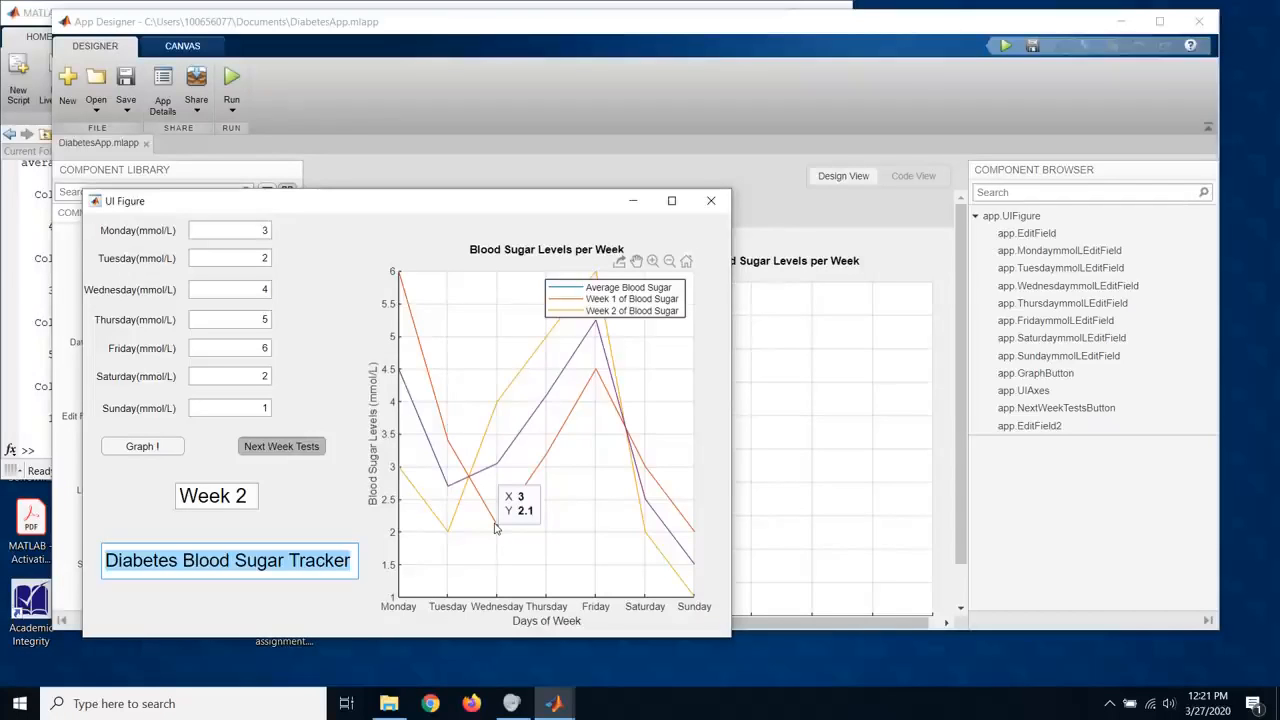
{"action": "mouse_move", "coordinate": [504, 546]}
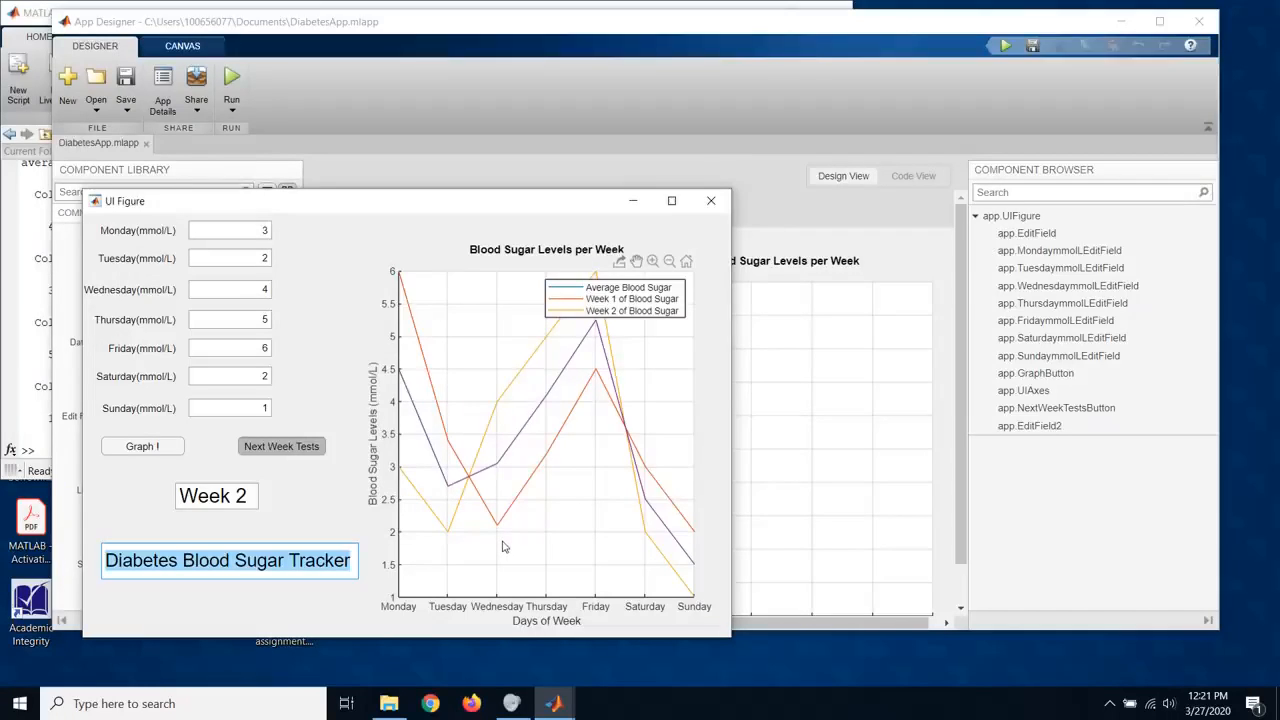